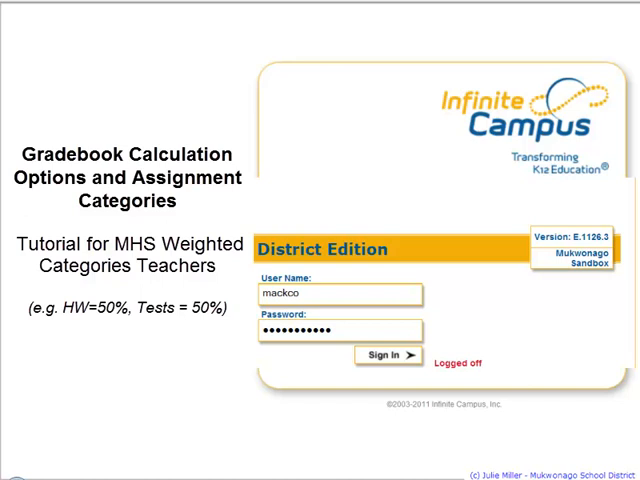
# Step: Sign in to Infinite Campus and reach the 420A-1 Geometry section
pyautogui.click(388, 356)
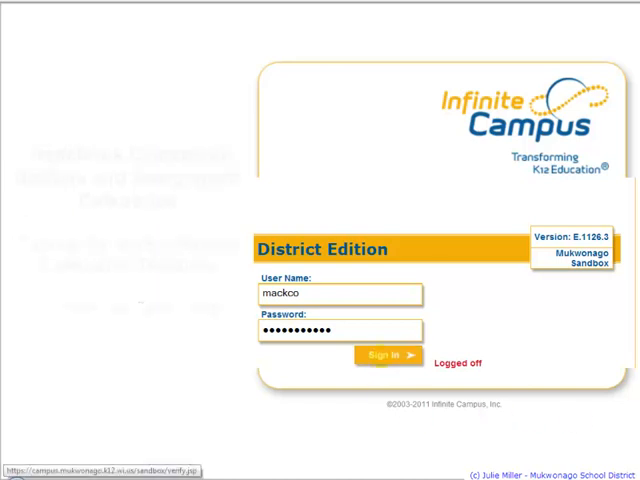
pyautogui.click(388, 356)
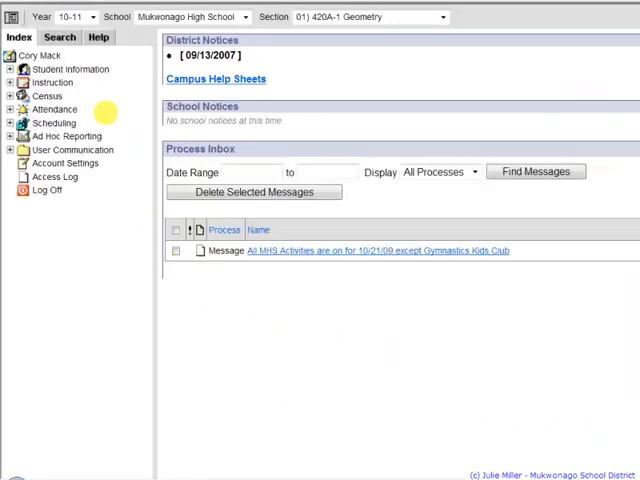
pyautogui.moveTo(52, 82)
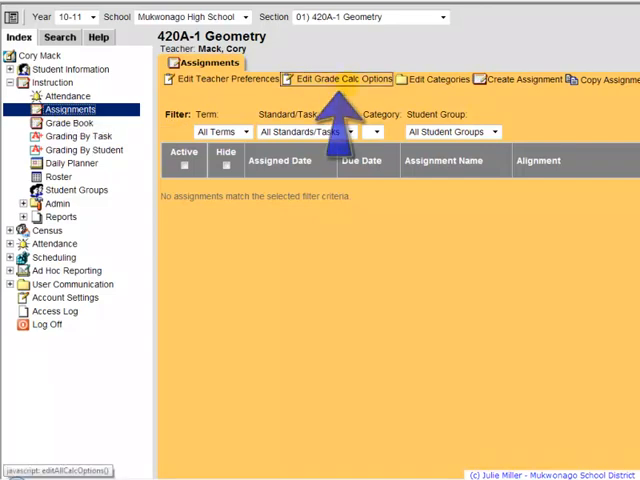
# Step: In Grade Calc Options, have Term Qtr 1 Qtr Grade calculate an in-progress grade on the Standard Scale (Rounding)
pyautogui.click(340, 78)
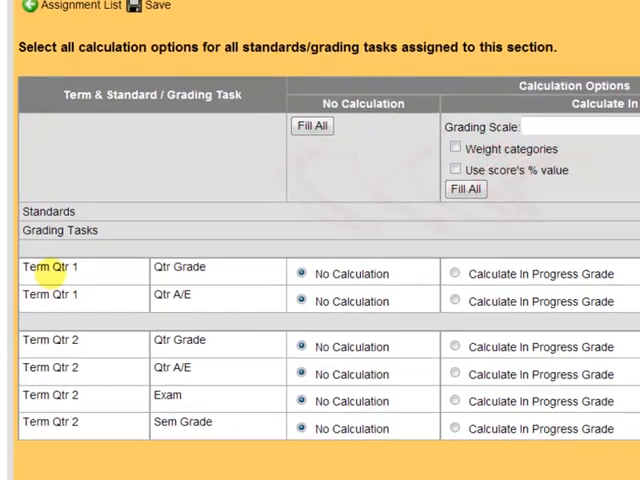
pyautogui.scroll(-3)
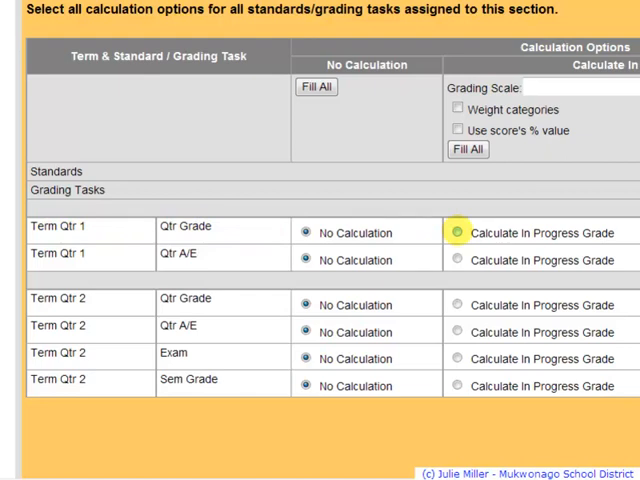
pyautogui.click(456, 232)
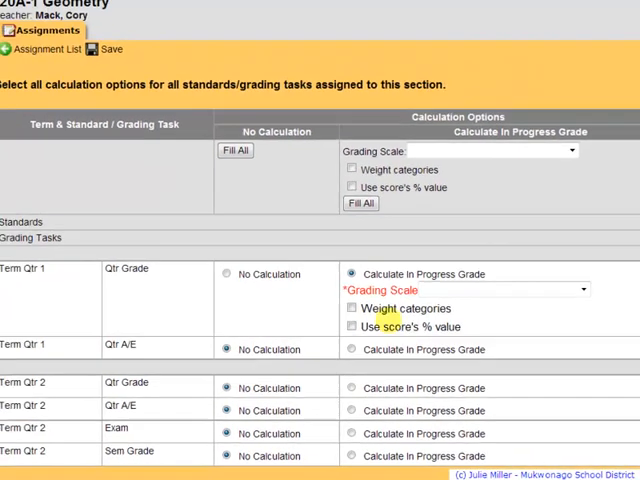
pyautogui.click(580, 292)
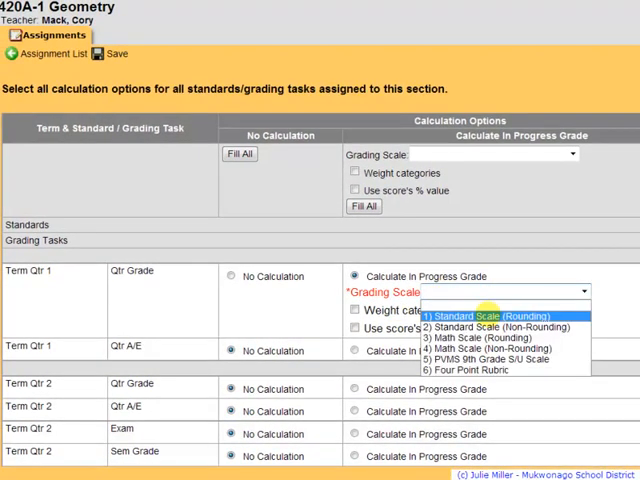
pyautogui.click(492, 316)
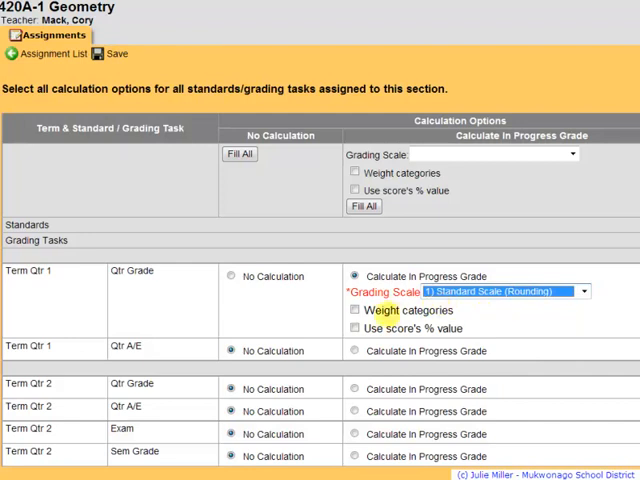
# Step: Weight the Term Qtr 1 Qtr Grade by assignment categories
pyautogui.click(354, 308)
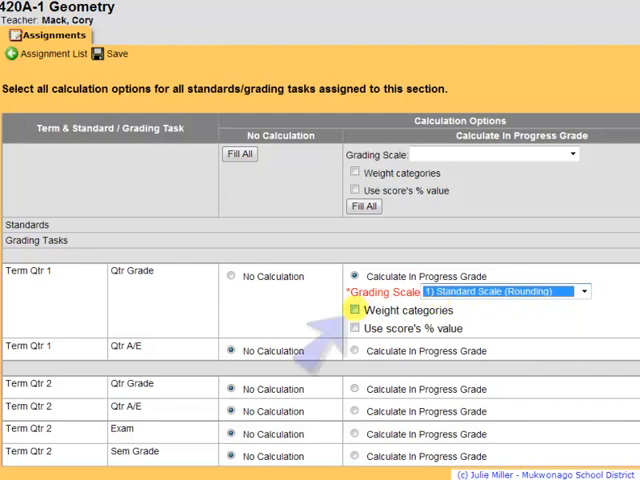
pyautogui.click(354, 310)
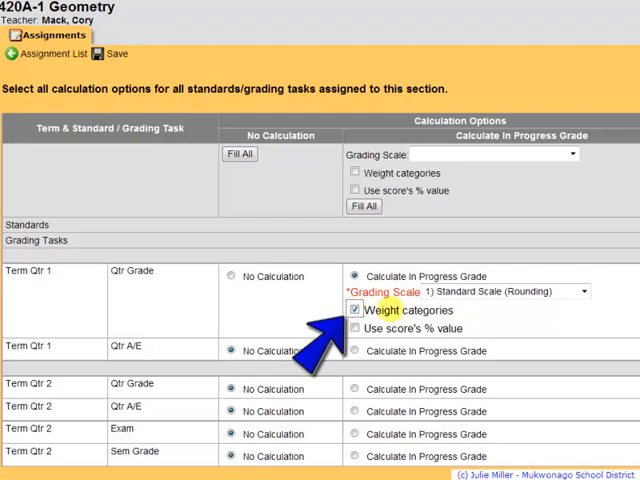
pyautogui.click(354, 310)
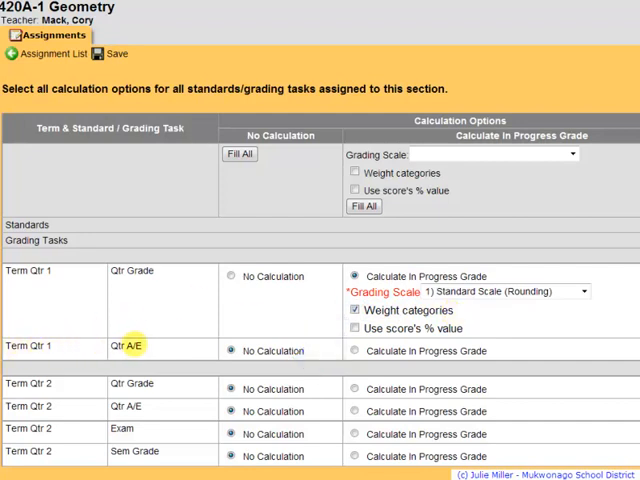
pyautogui.click(232, 350)
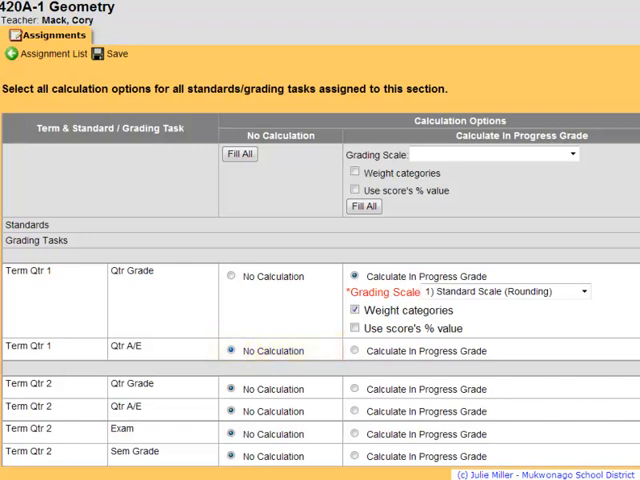
# Step: Have Term Qtr 2 Qtr Grade calculate an in-progress grade on the Standard Scale (Rounding) with weighted categories
pyautogui.doubleClick(140, 384)
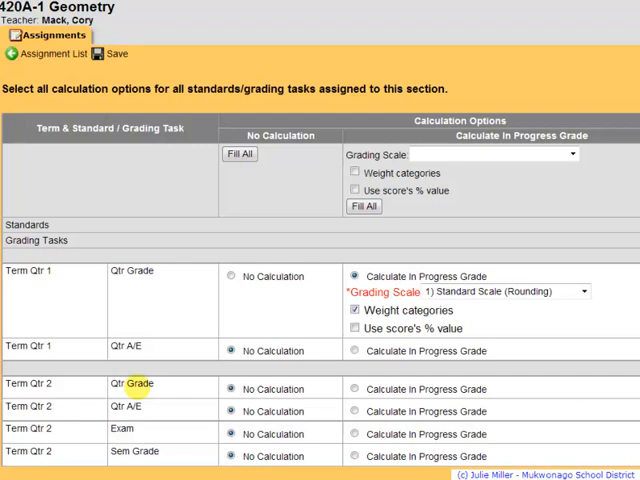
pyautogui.click(356, 388)
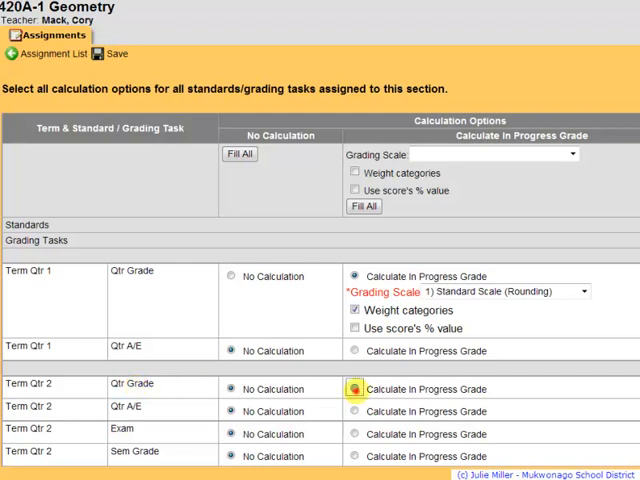
pyautogui.click(354, 388)
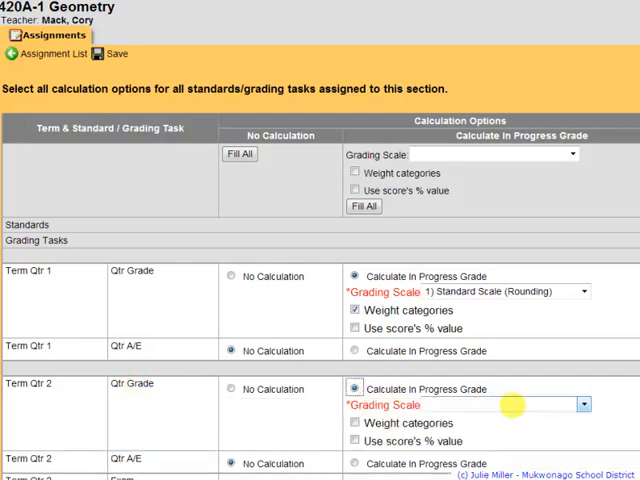
pyautogui.click(504, 404)
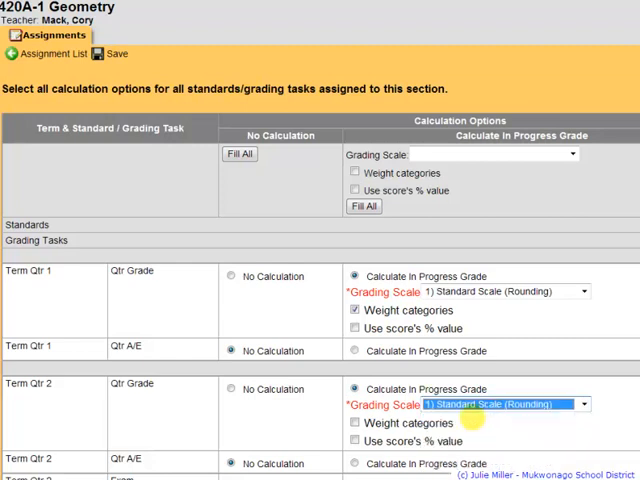
pyautogui.click(354, 424)
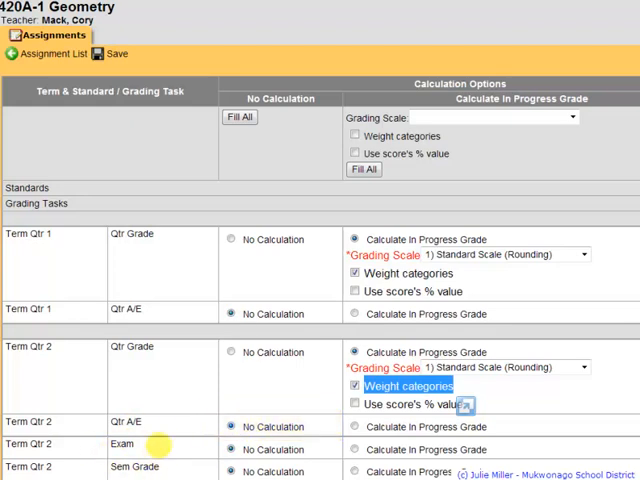
# Step: Enable in-progress calculation for the Qtr 2 Exam and Standard Scale (Rounding) for Sem Grade
pyautogui.click(356, 448)
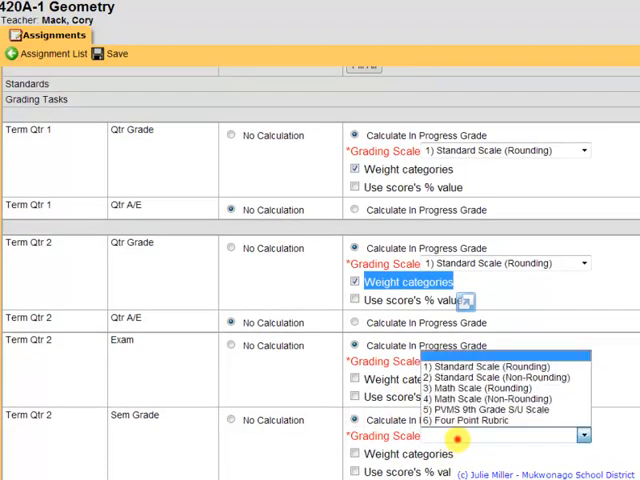
pyautogui.click(456, 364)
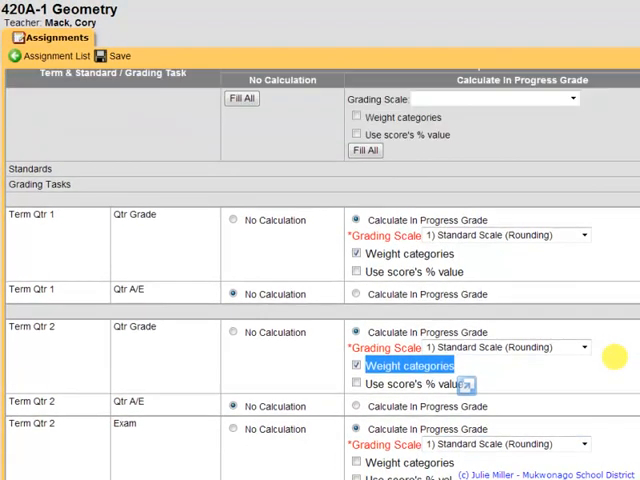
# Step: Review the selected grading tasks and save the grade calculation settings, returning to Assignments
pyautogui.scroll(-3)
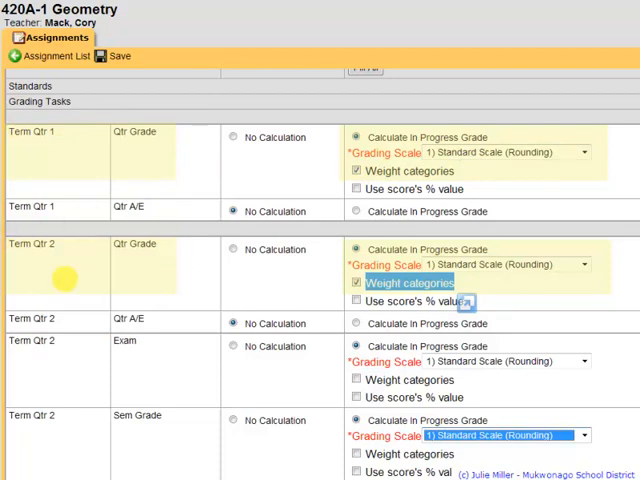
pyautogui.click(236, 212)
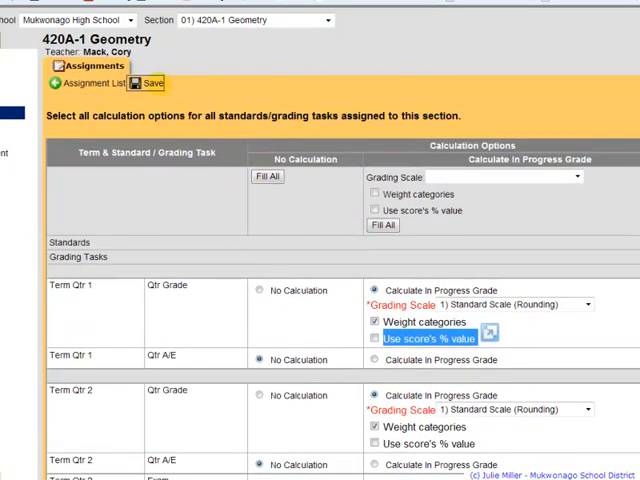
pyautogui.click(150, 84)
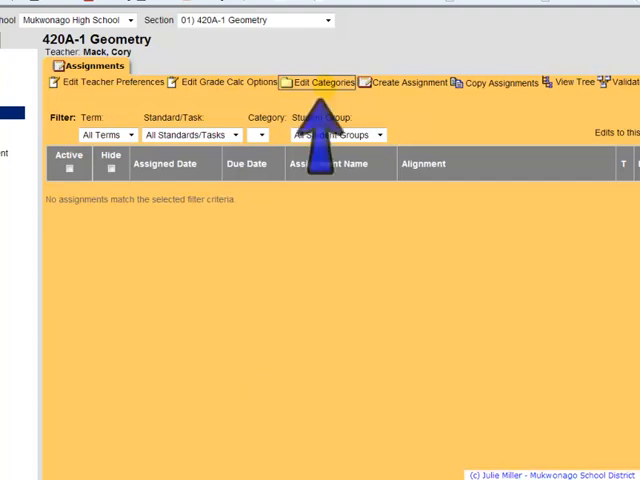
# Step: Create a new category named 'Homework' with weight 50
pyautogui.click(320, 82)
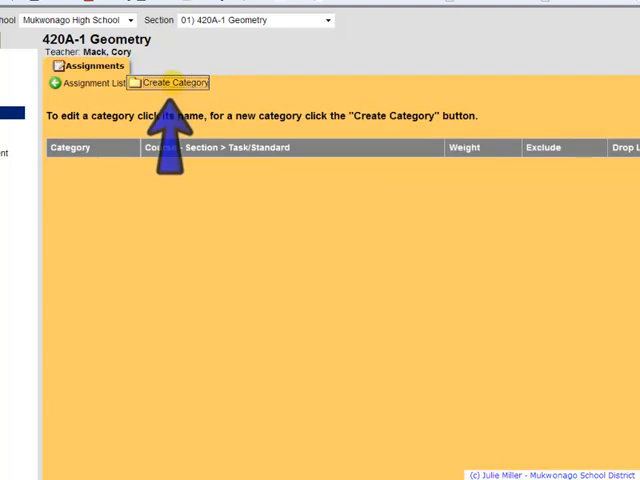
pyautogui.click(172, 84)
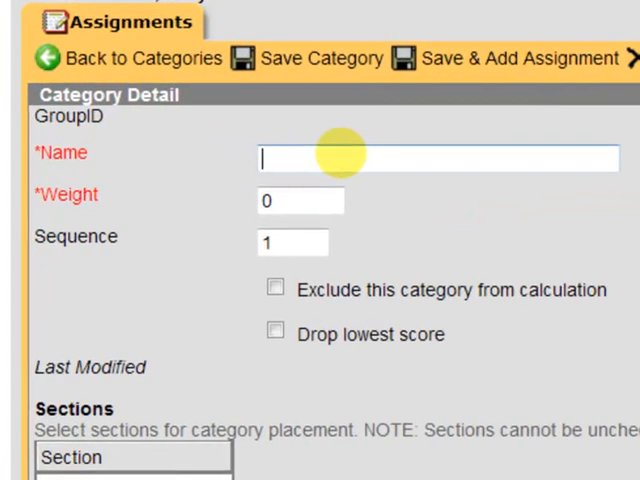
pyautogui.write('Homework')
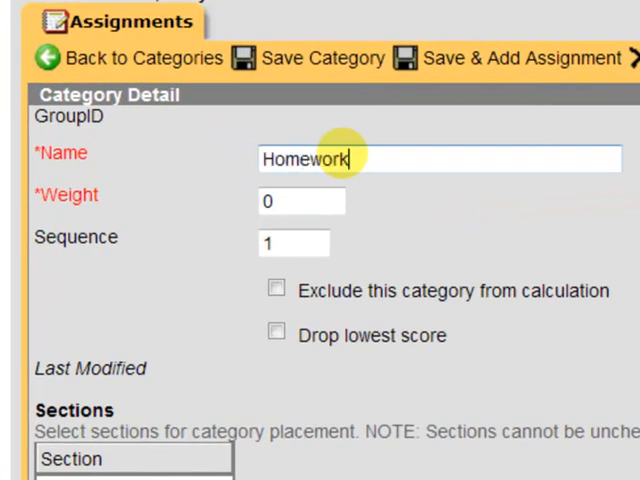
pyautogui.write('50')
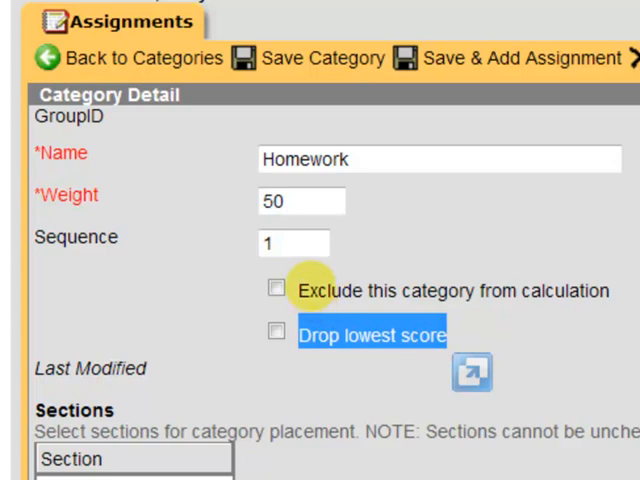
pyautogui.moveTo(328, 344)
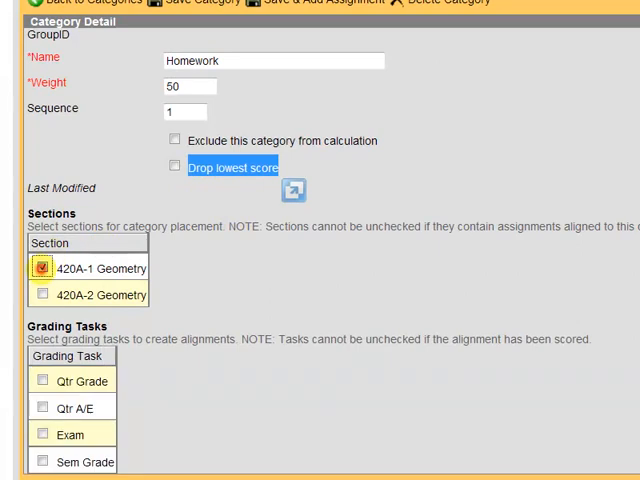
# Step: Assign Homework to both Geometry sections, align it to Qtr Grade and save the category
pyautogui.click(42, 296)
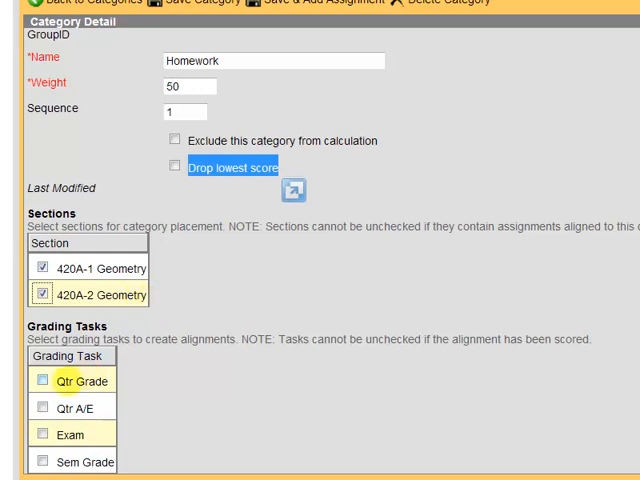
pyautogui.click(44, 380)
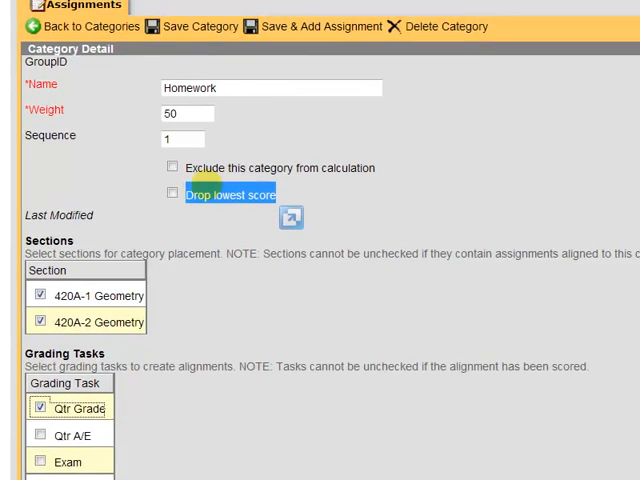
pyautogui.click(200, 26)
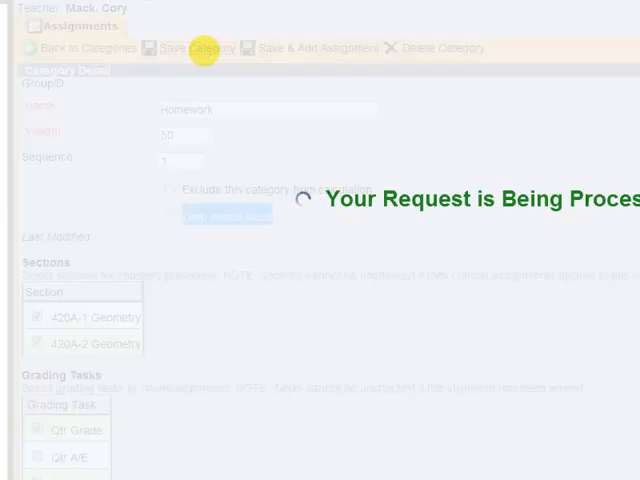
pyautogui.click(208, 48)
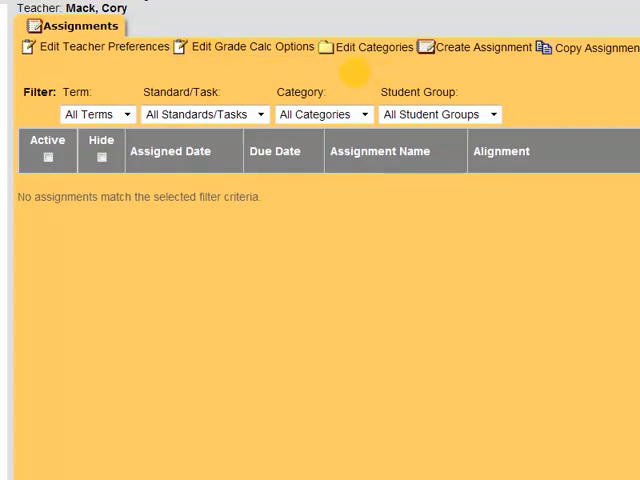
# Step: Create a Tests category with weight 50 that drops each student's lowest score
pyautogui.click(372, 48)
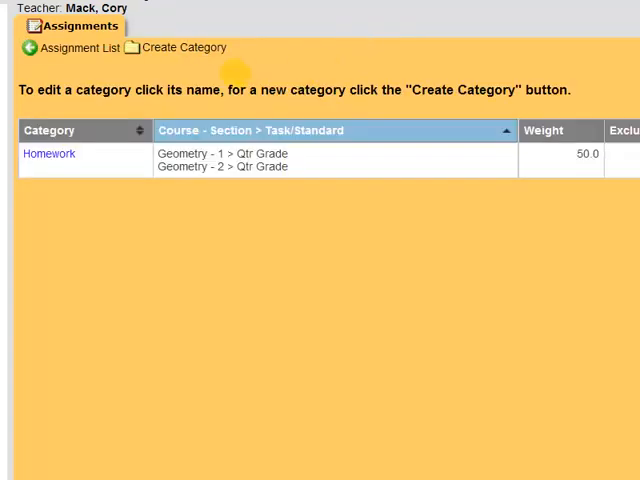
pyautogui.click(182, 48)
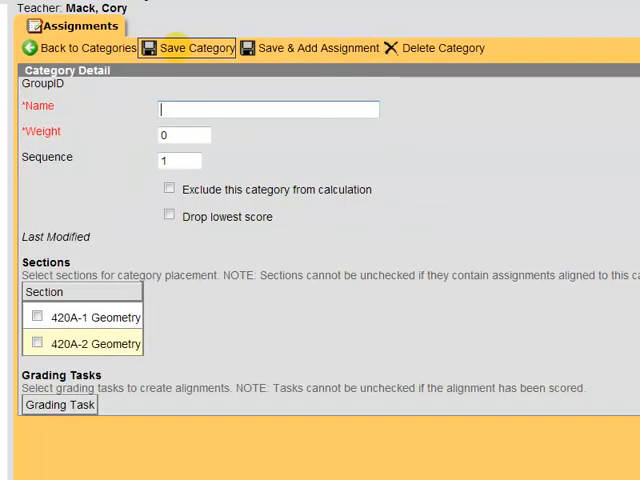
pyautogui.write('TEst')
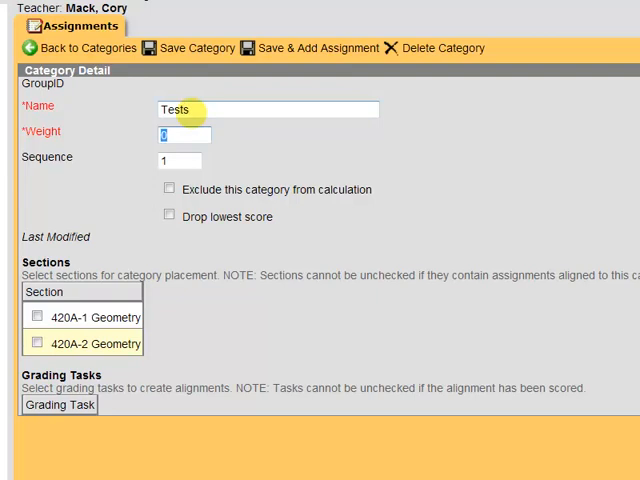
pyautogui.write('50')
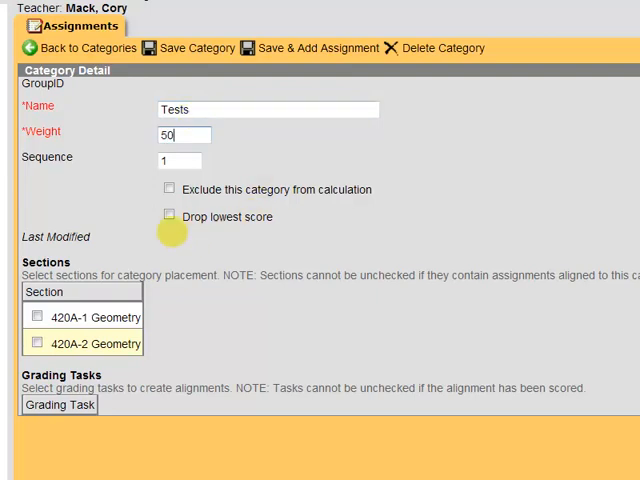
pyautogui.click(168, 216)
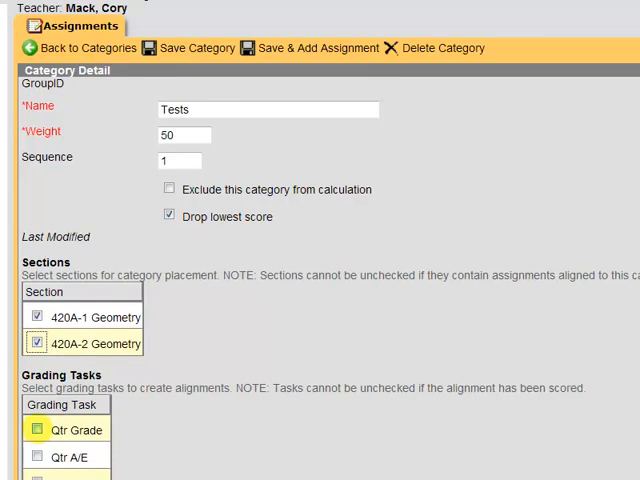
# Step: Align the Tests category to Qtr Grade for both sections and save it
pyautogui.click(36, 428)
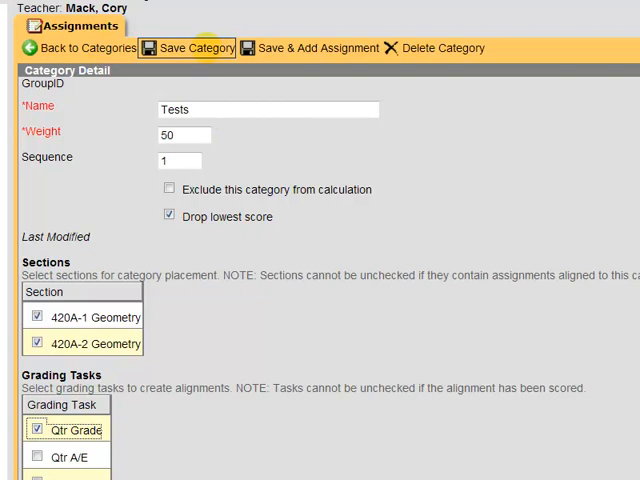
pyautogui.click(192, 48)
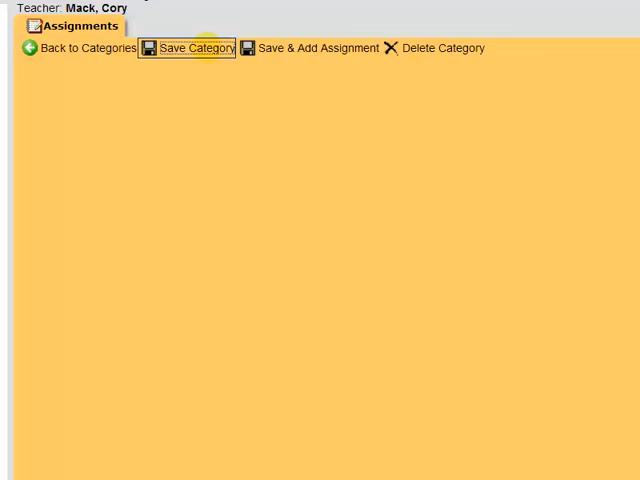
pyautogui.click(196, 48)
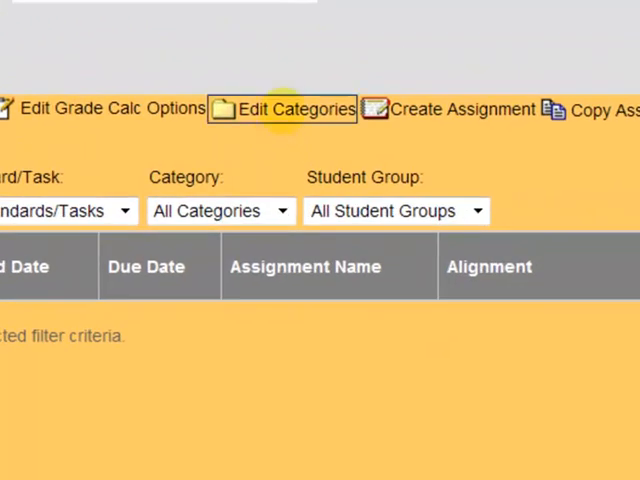
# Step: Create a Final Exam Points category with weight 100
pyautogui.click(280, 108)
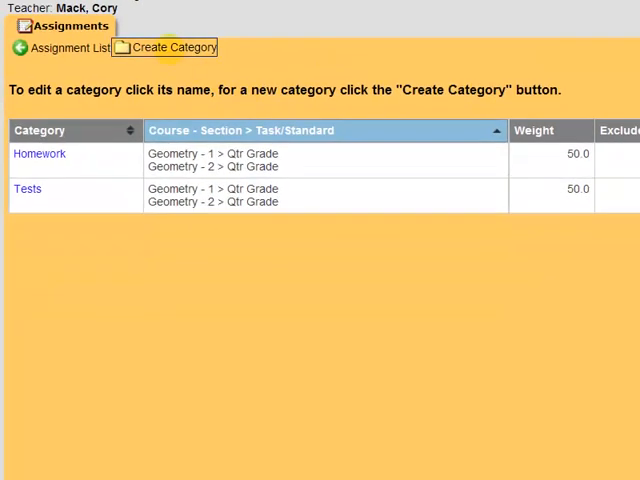
pyautogui.click(172, 48)
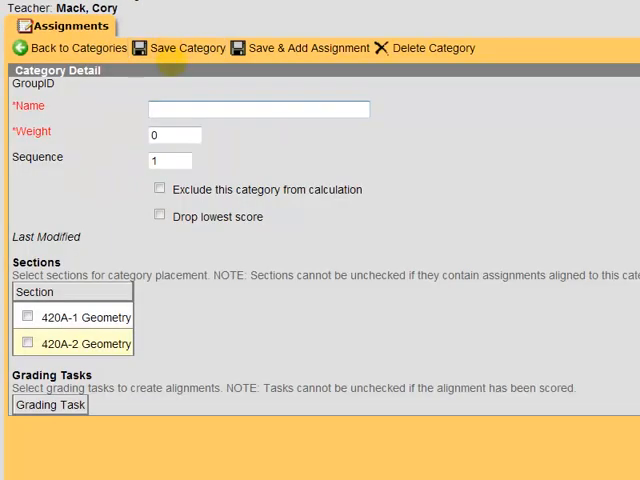
pyautogui.write('Final Exam Points')
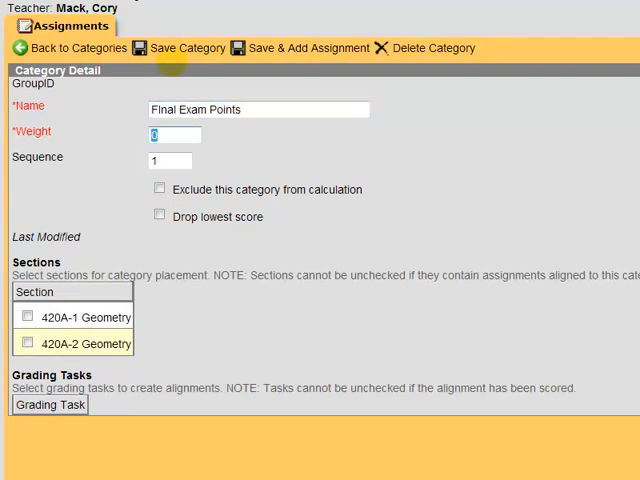
pyautogui.write('100')
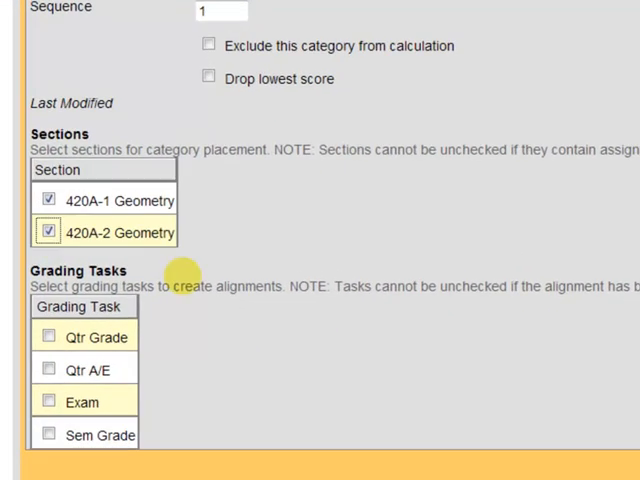
# Step: Align Final Exam Points to the Exam grading task for both sections and save it
pyautogui.click(48, 402)
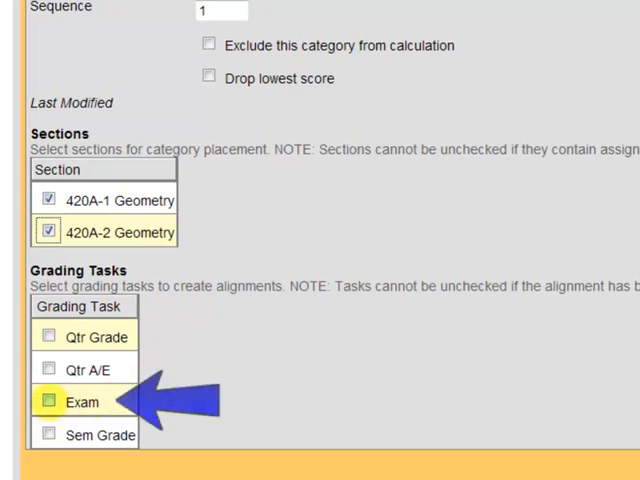
pyautogui.click(48, 402)
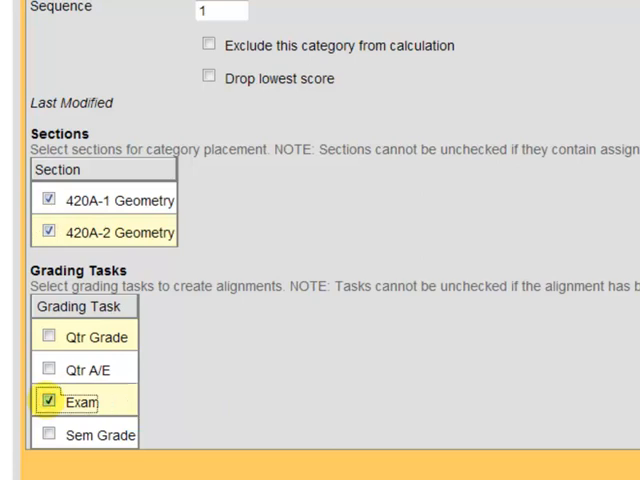
pyautogui.click(180, 84)
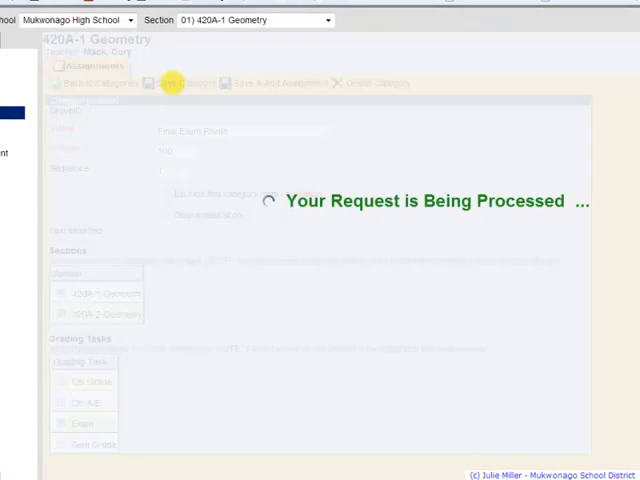